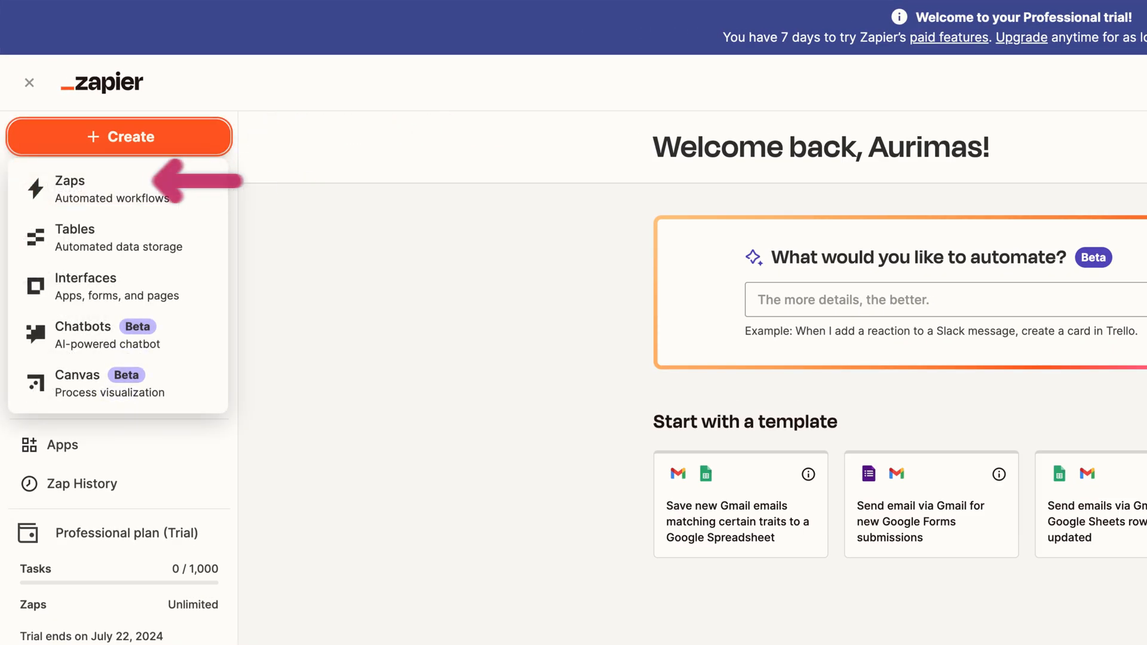
Step: Create a new Zap with Smartproxy as the action app and choose its event
left_click(69, 181)
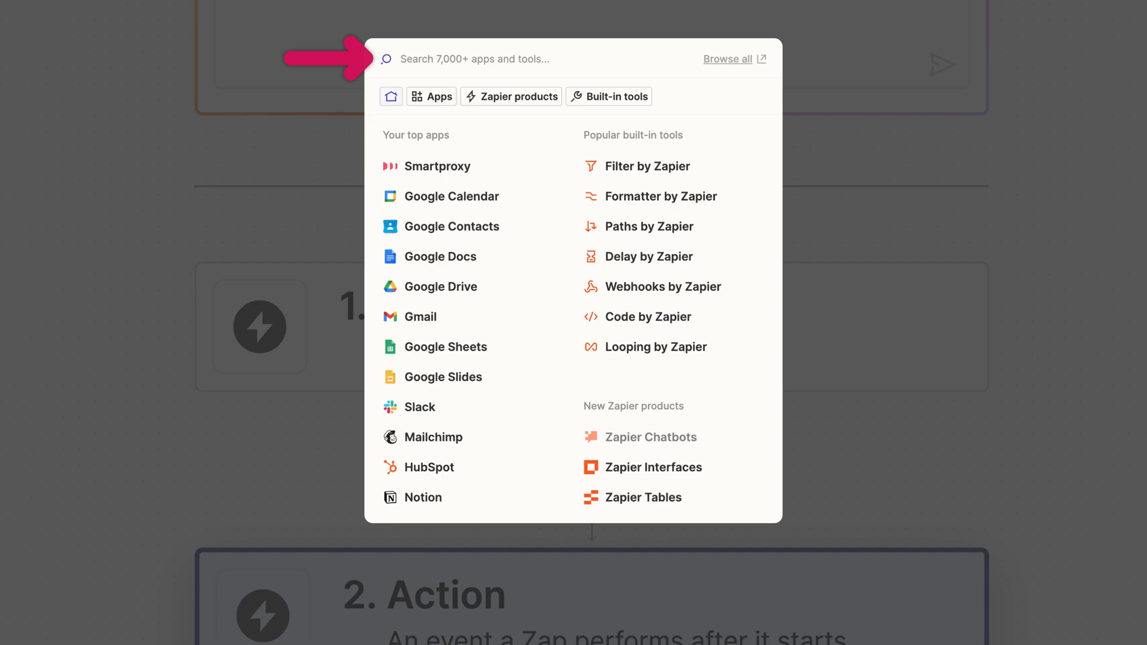
left_click(437, 166)
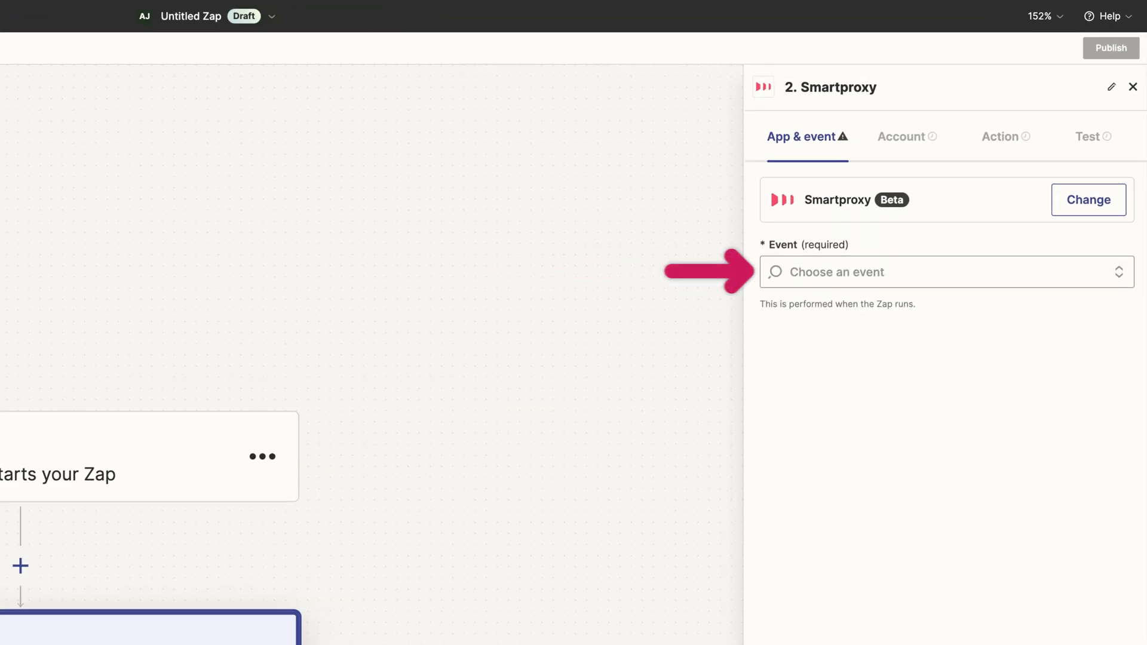
left_click(944, 273)
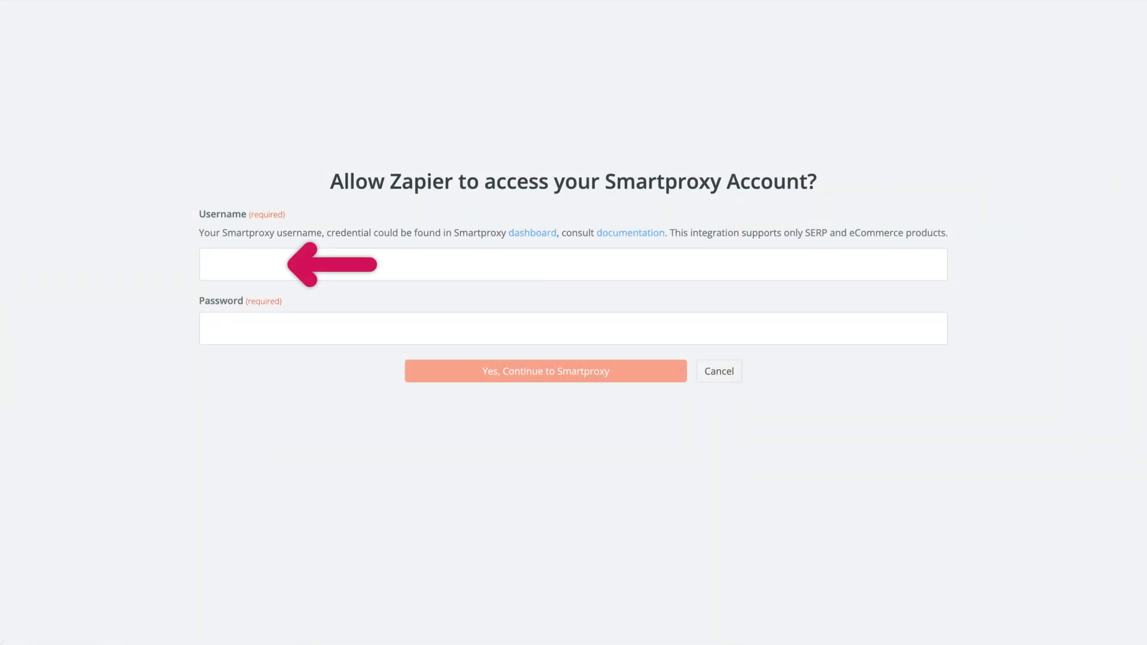
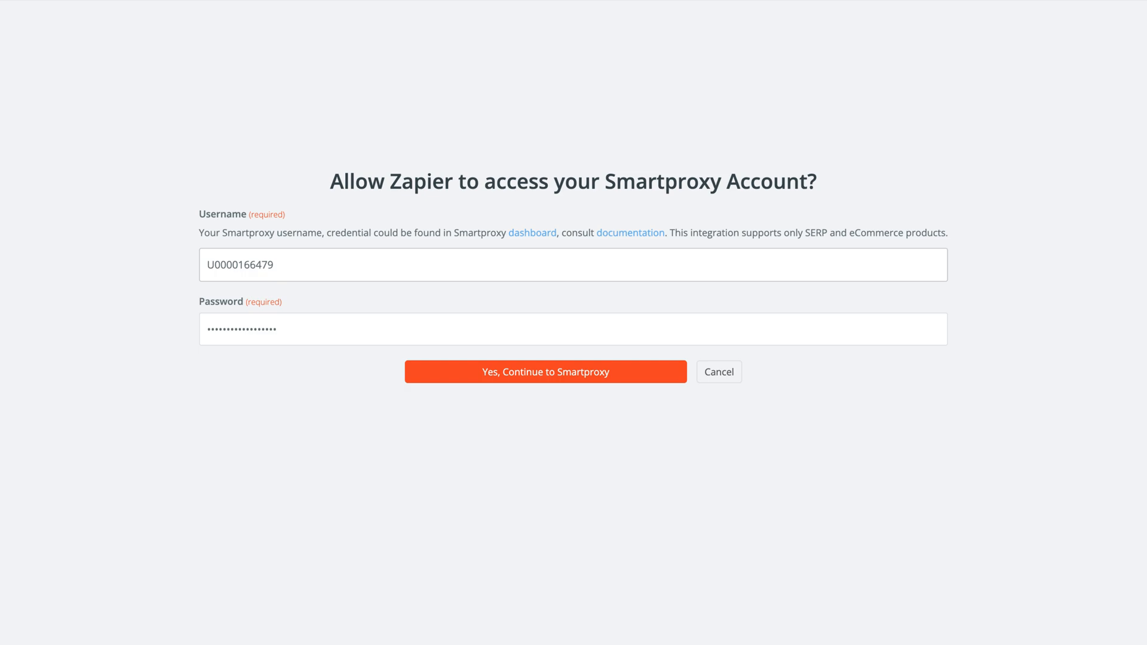
left_click(545, 371)
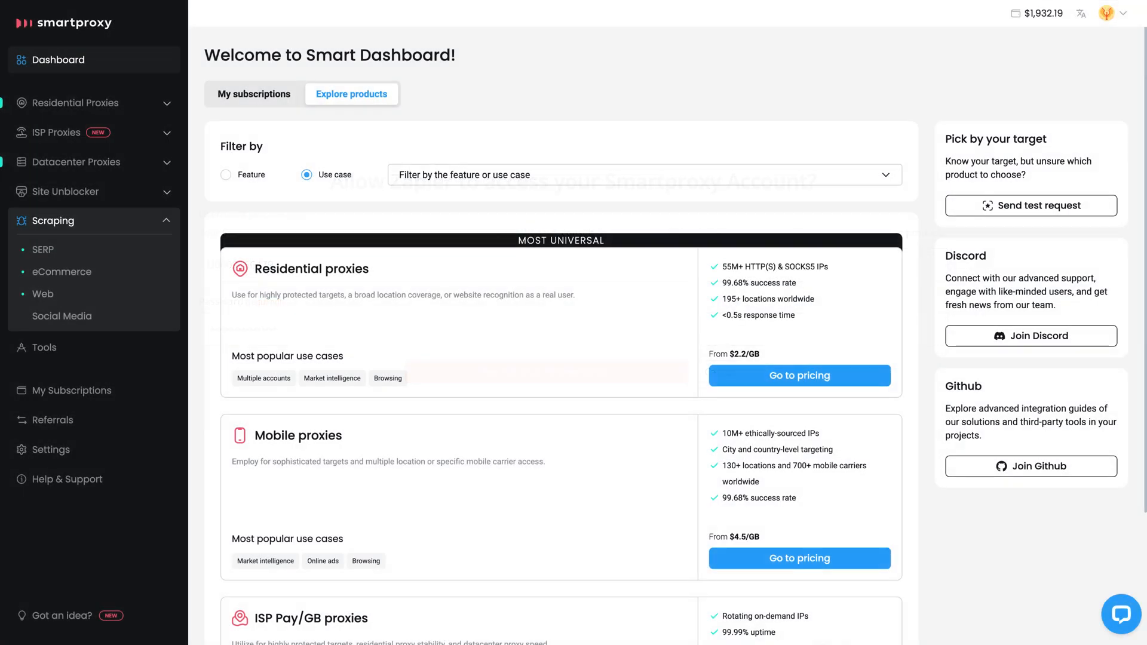
left_click(43, 250)
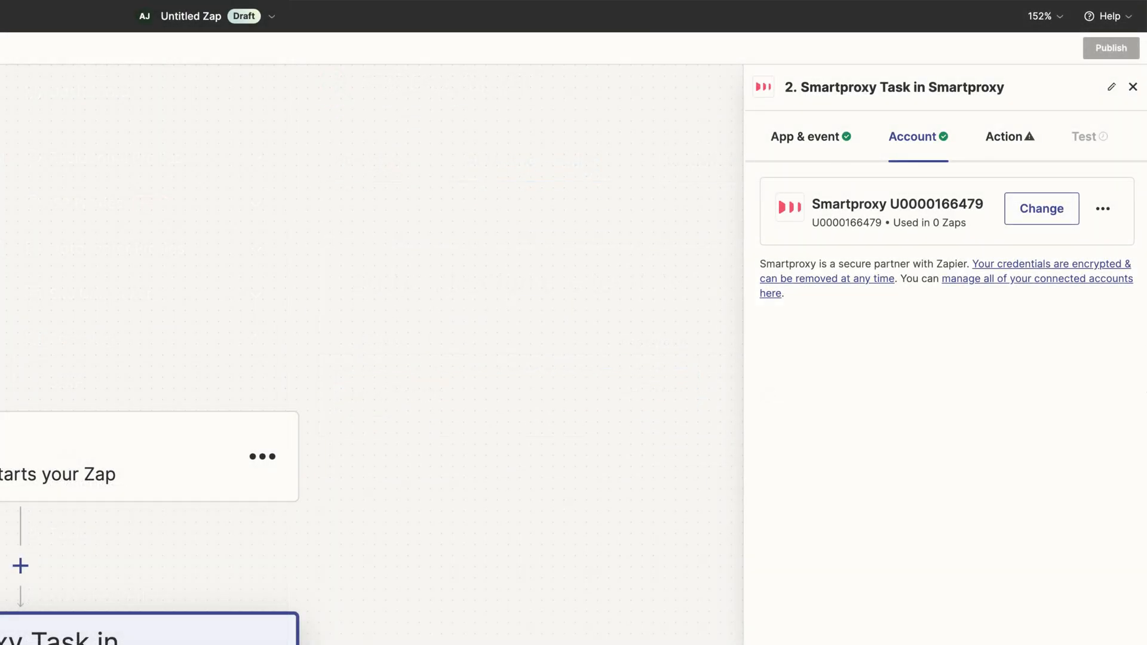
left_click(1004, 136)
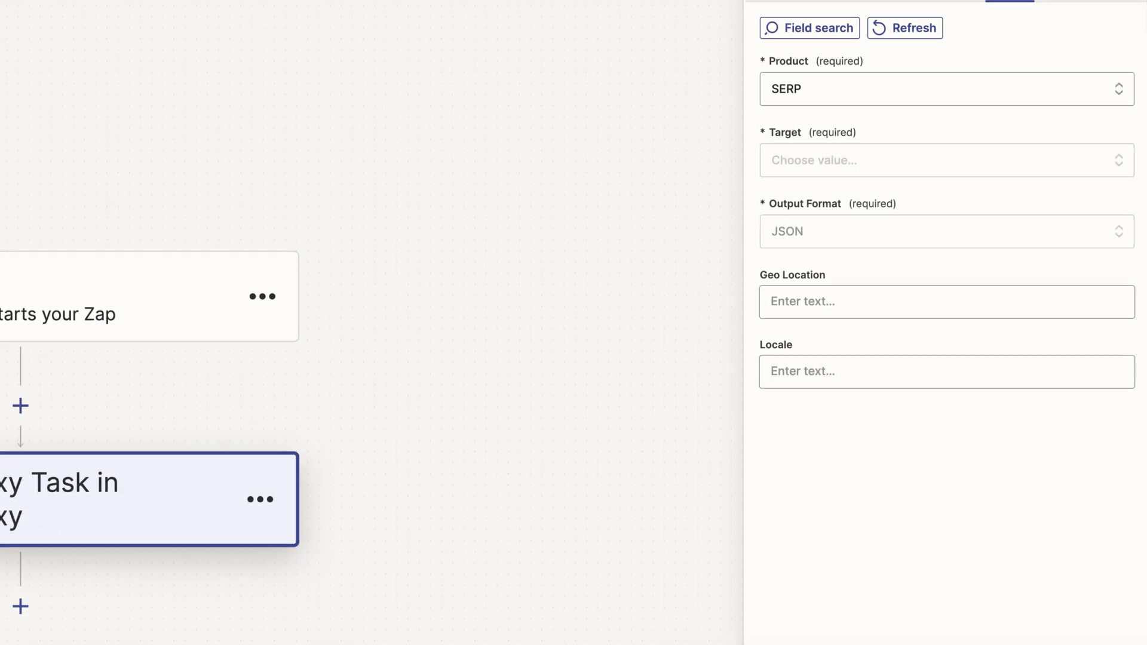
Step: Set the Smartproxy target to Google Search and the query to 'pizza'
left_click(945, 160)
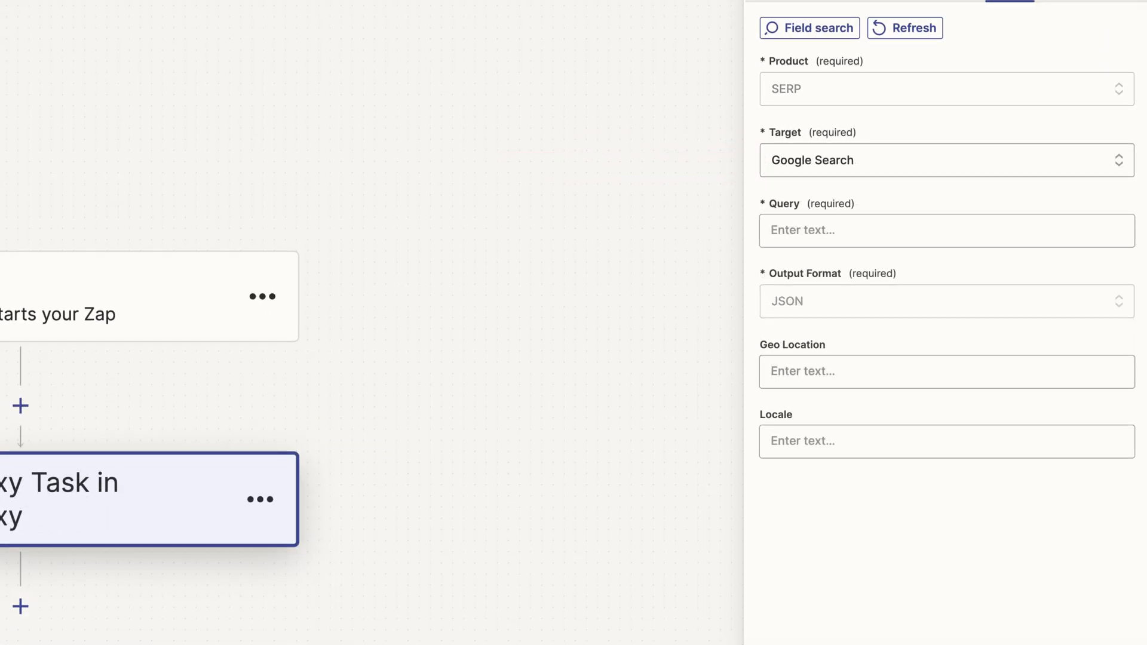
type("pizza")
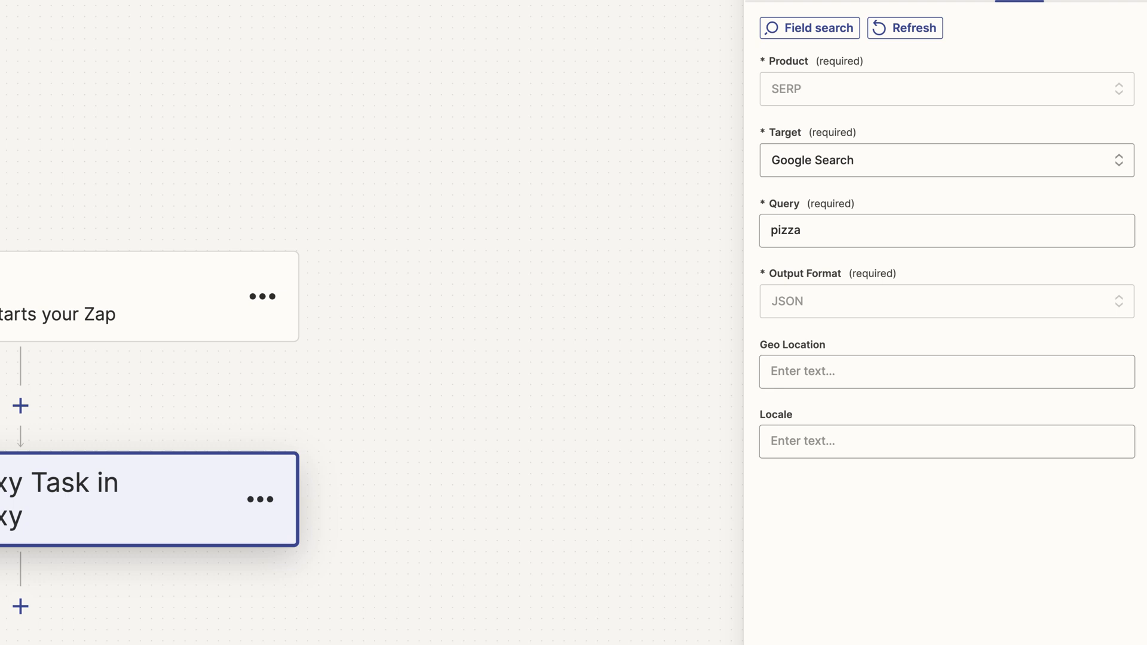